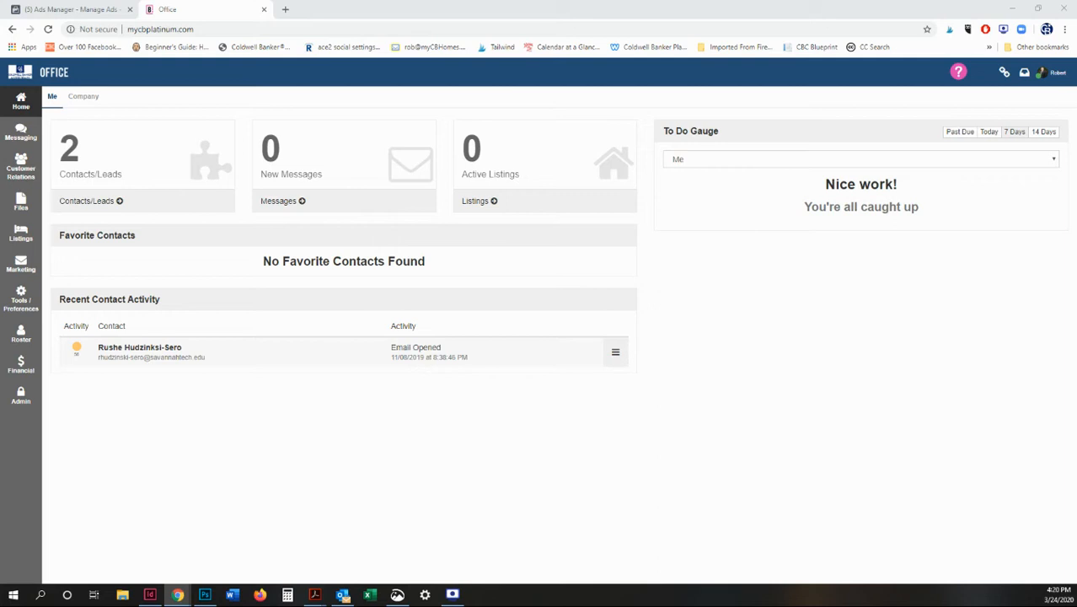
click(20, 364)
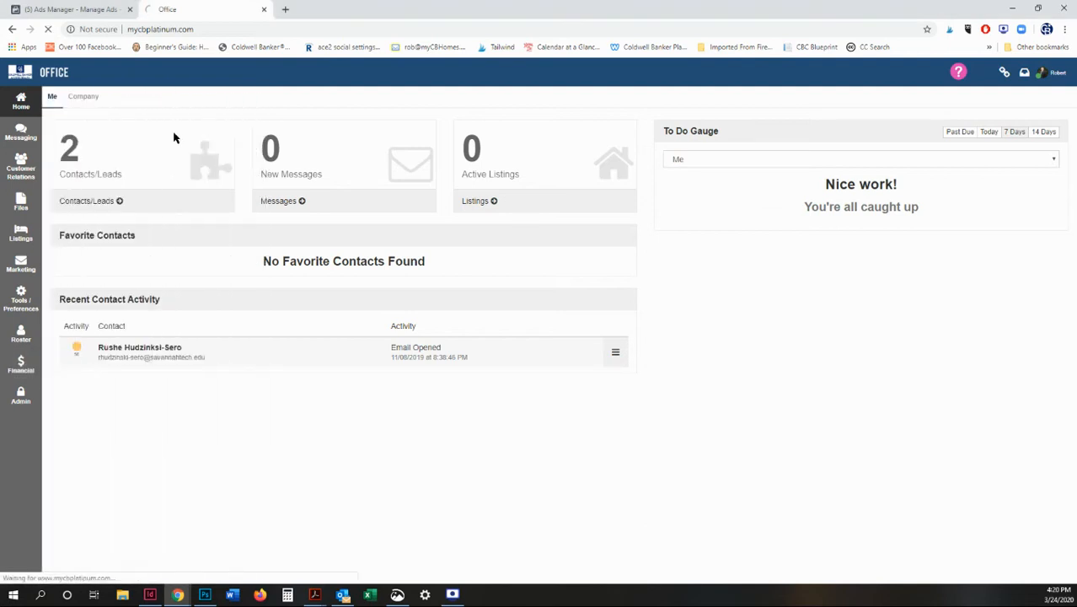
click(20, 364)
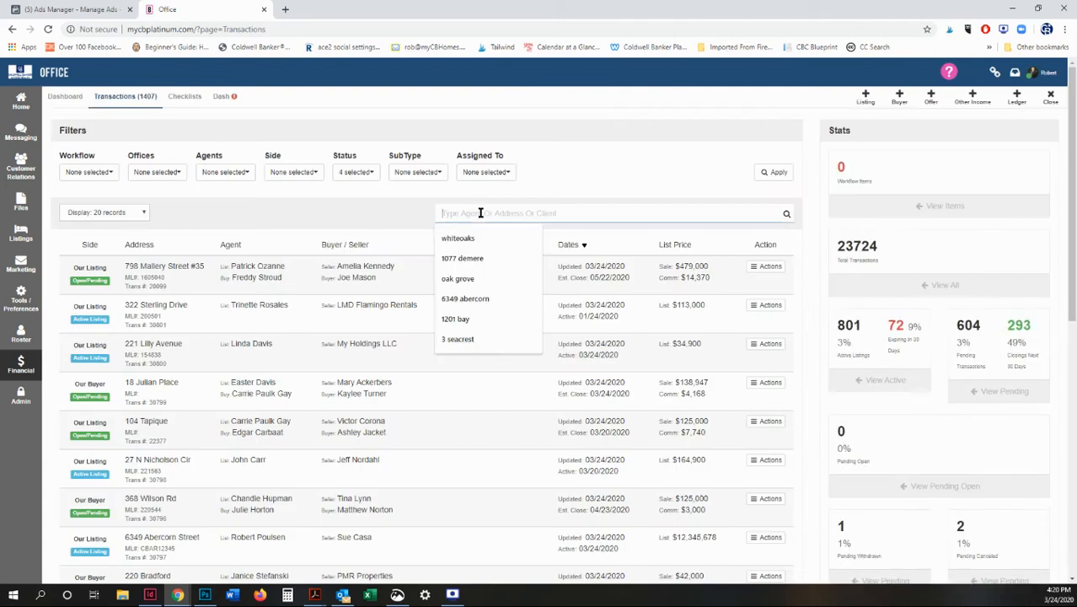
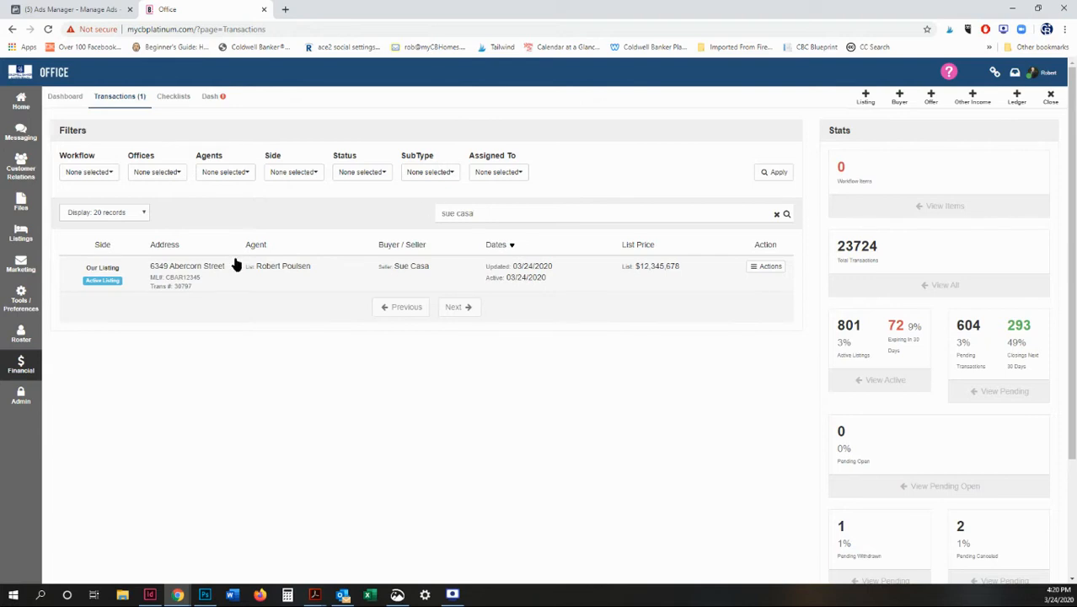
mouse_move(231, 285)
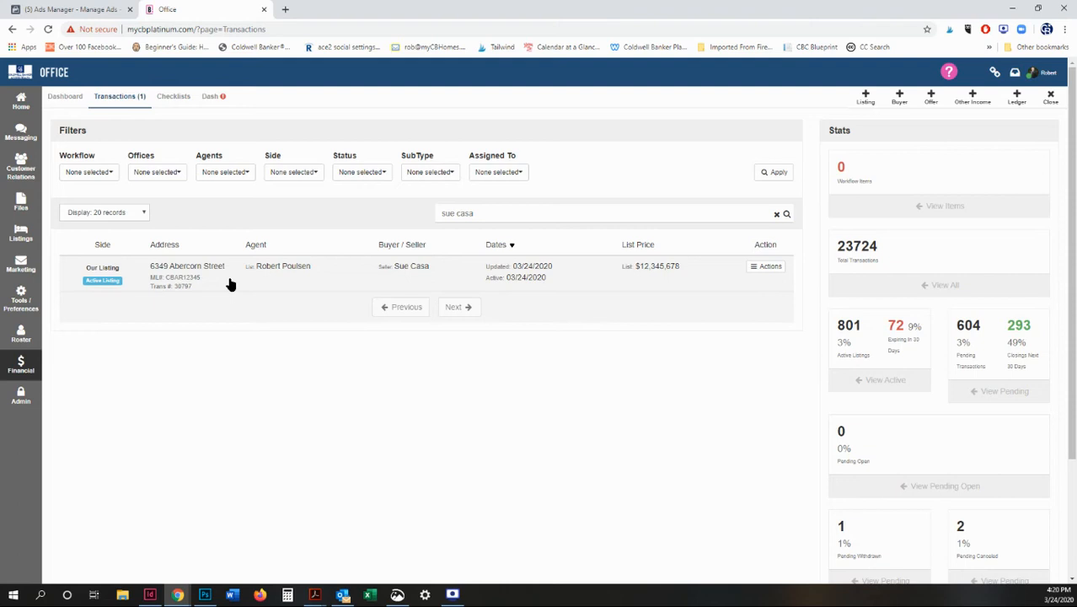
click(187, 271)
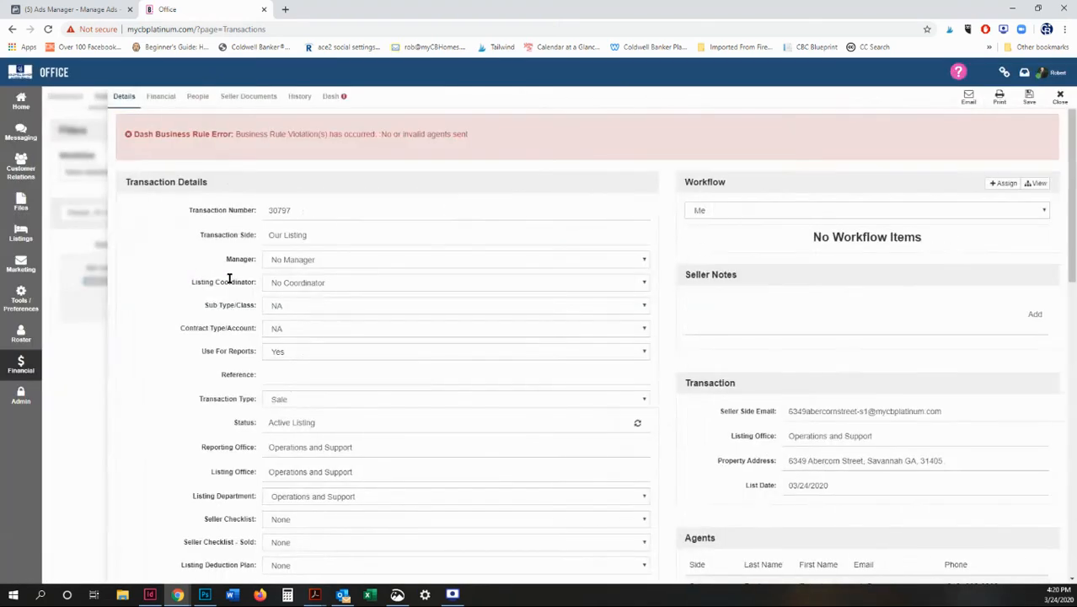
scroll(down, 3)
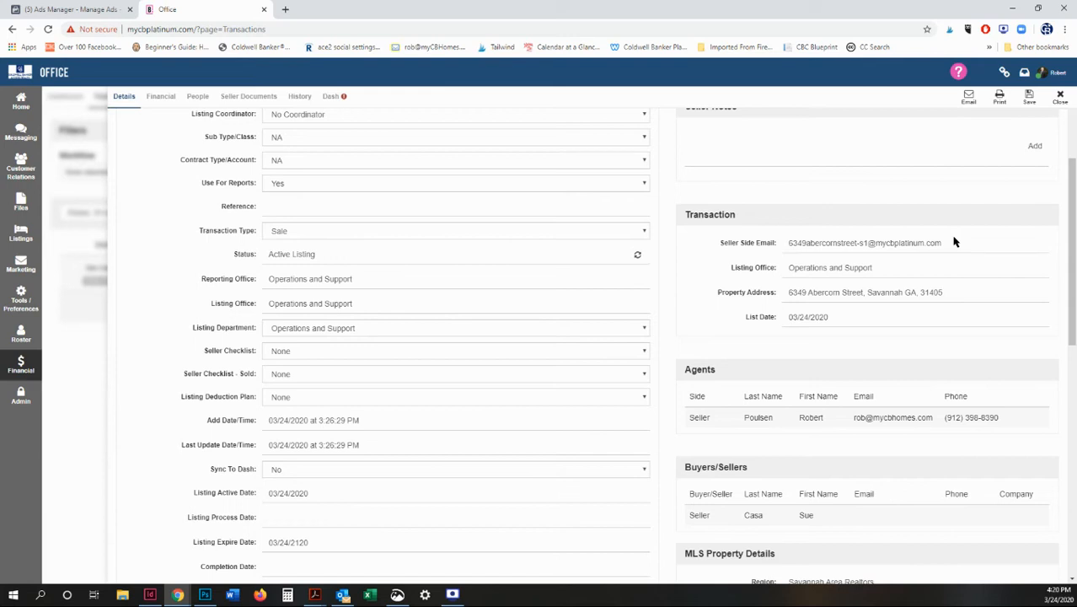
mouse_move(260, 78)
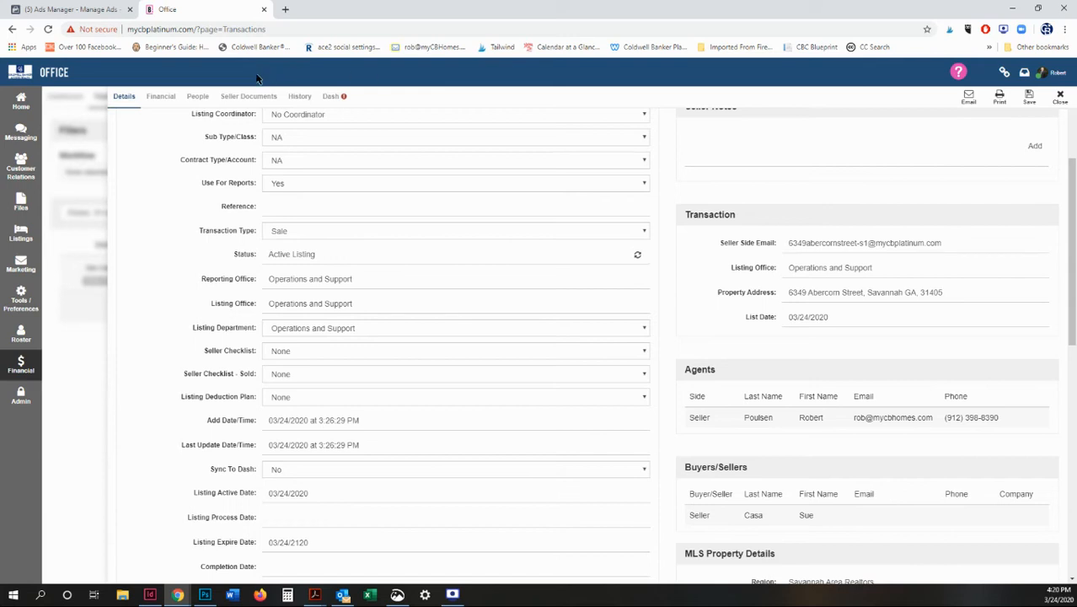
Show the Seller Documents and bring up the Actions menu for 20200324155318023.pdf
click(250, 94)
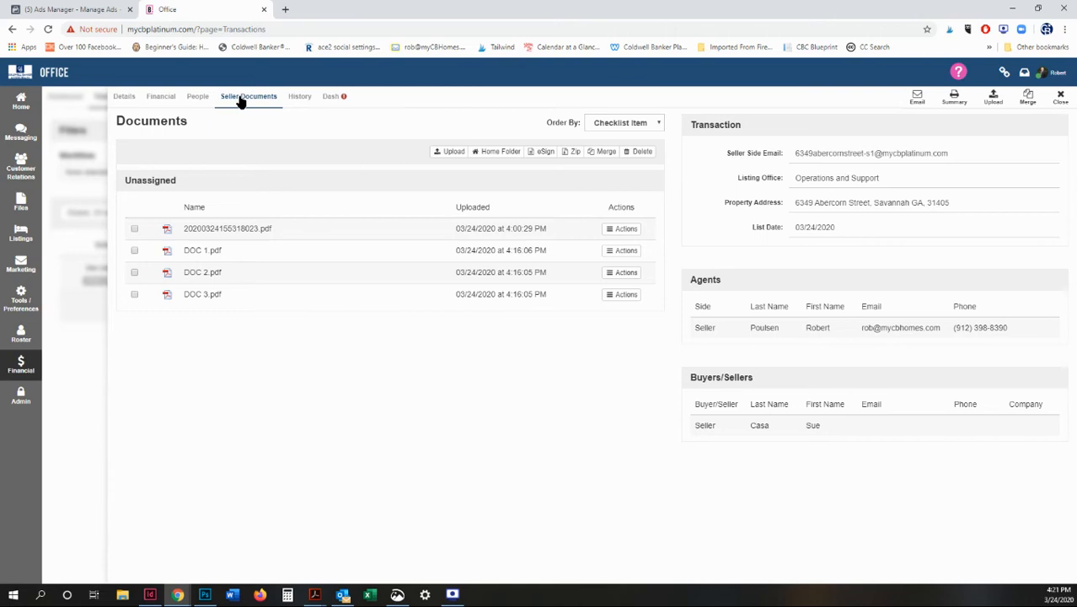
mouse_move(249, 232)
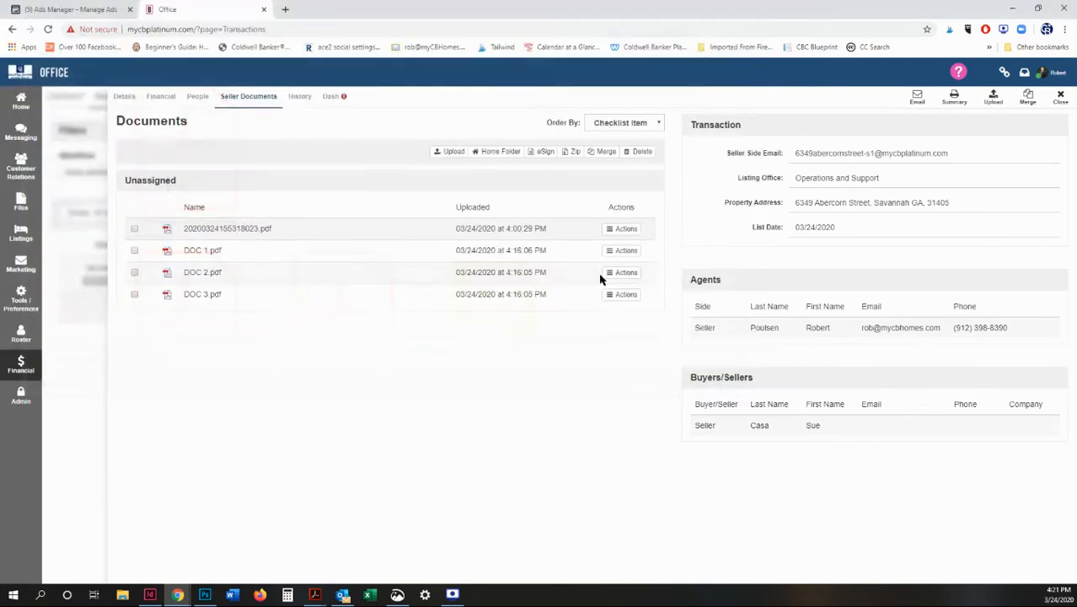
mouse_move(624, 229)
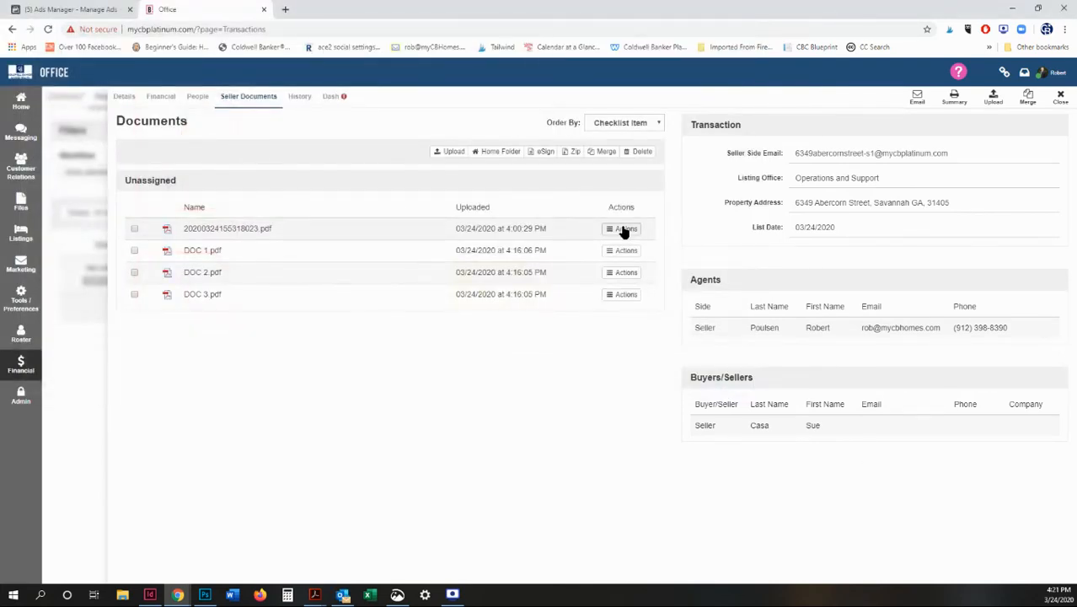
click(624, 229)
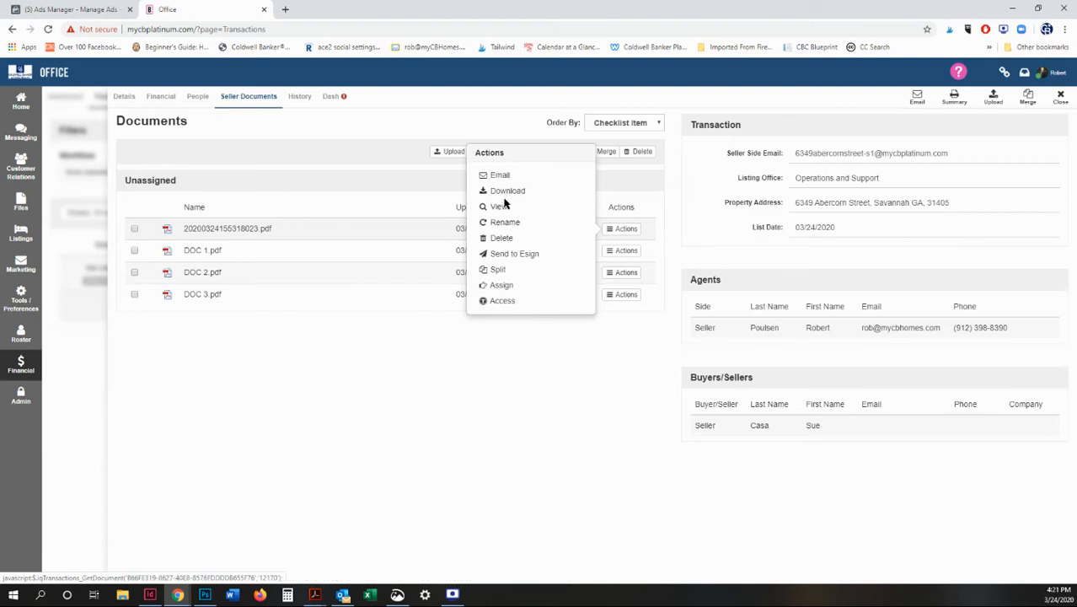
View 20200324155318023.pdf in a Chrome tab and page through its handwritten numbered pages
click(499, 206)
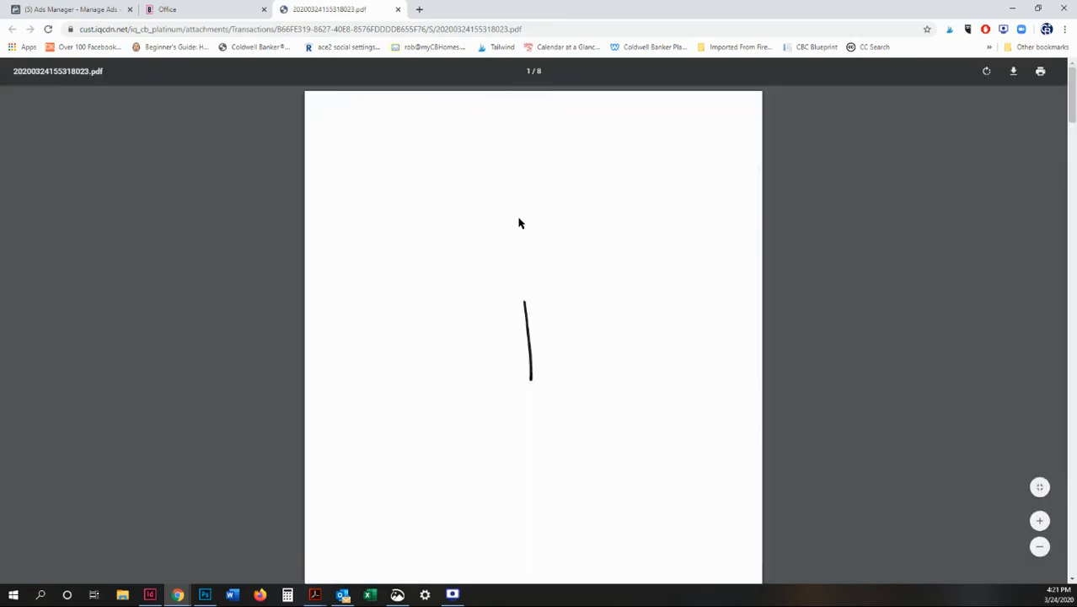
scroll(down, 3)
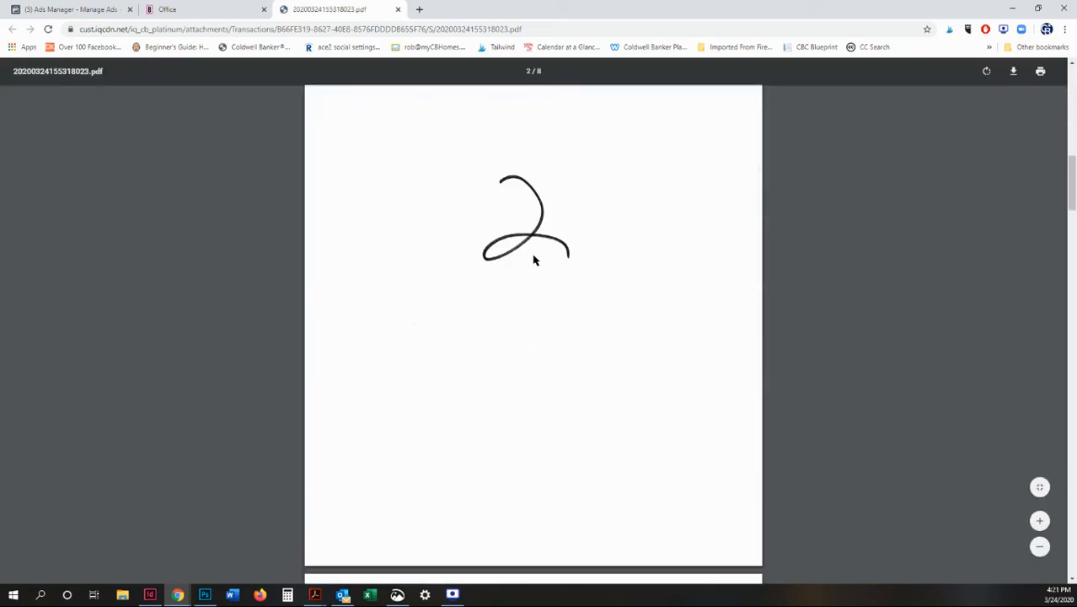
scroll(down, 3)
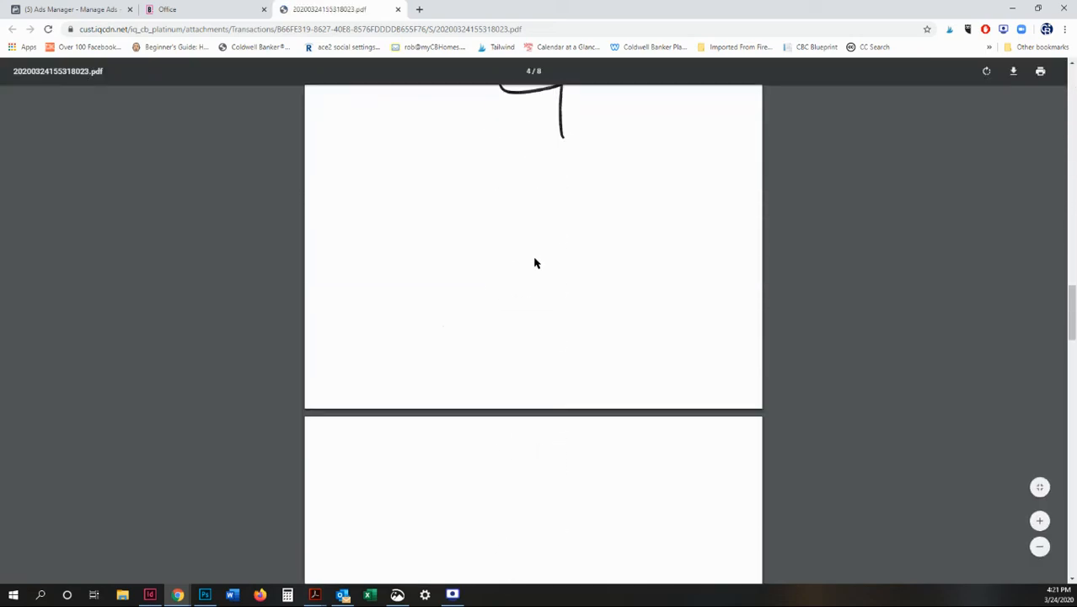
scroll(down, 3)
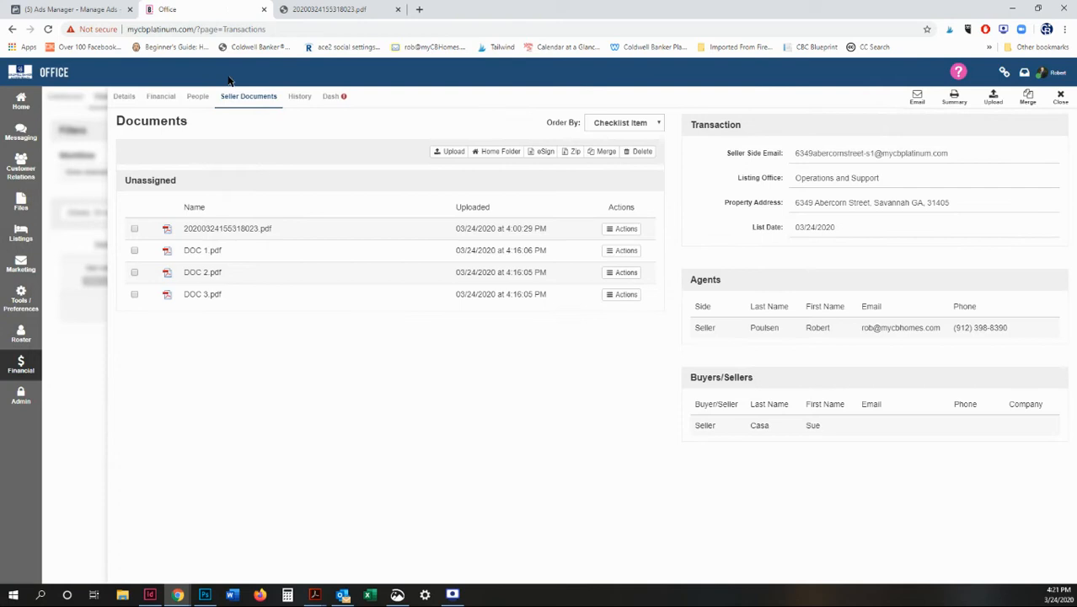
Start a Split on 20200324155318023.pdf from its Actions menu
click(622, 229)
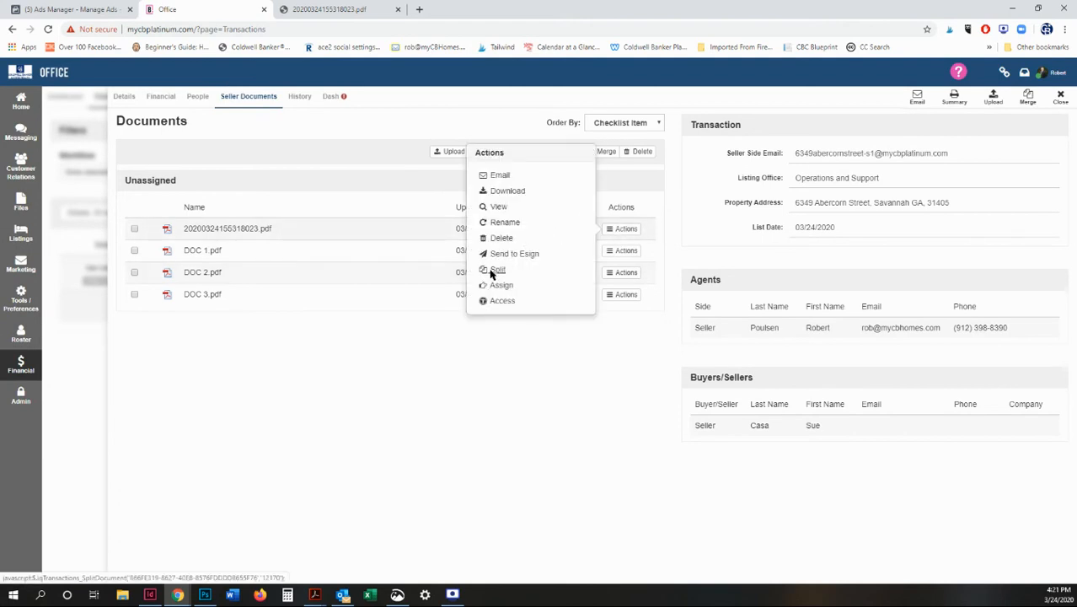
click(498, 270)
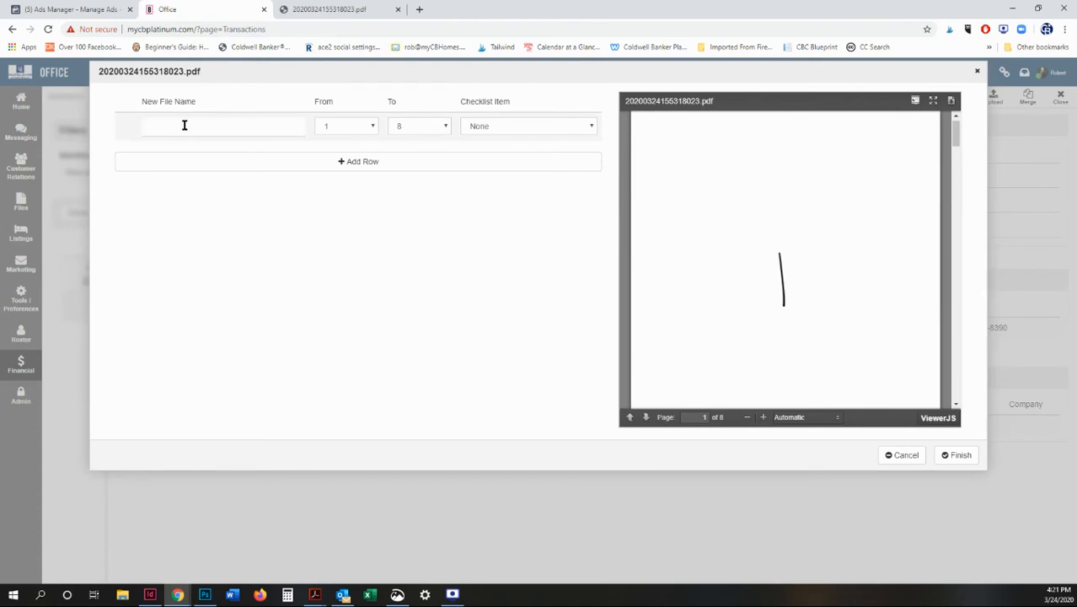
Name the first split file Seller Doc 1 ending at page 3, previewing pages 2 and 3
text(Seller Doc 1)
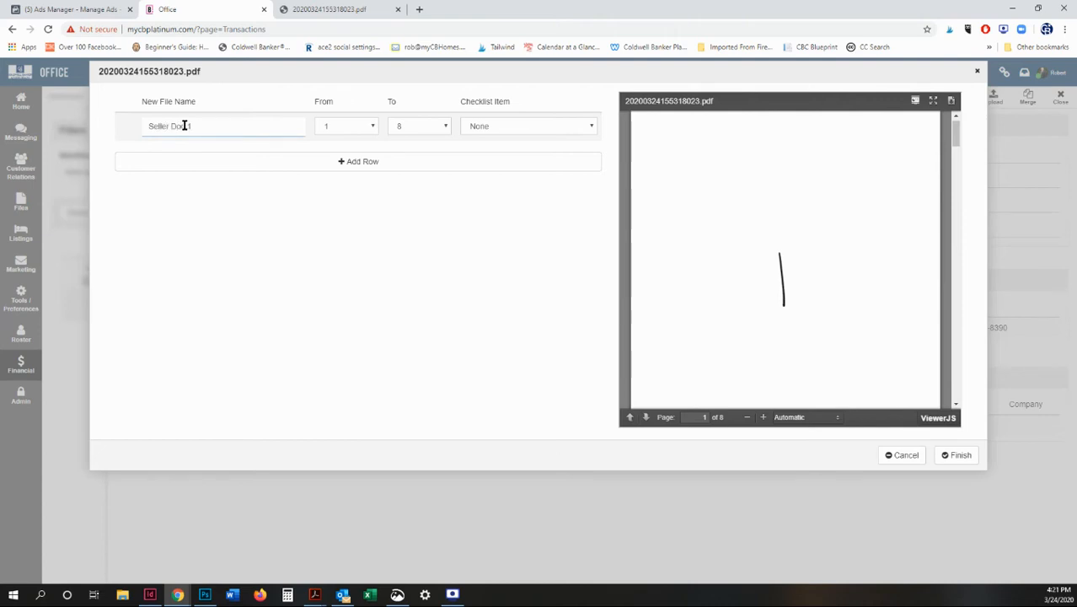
text(c)
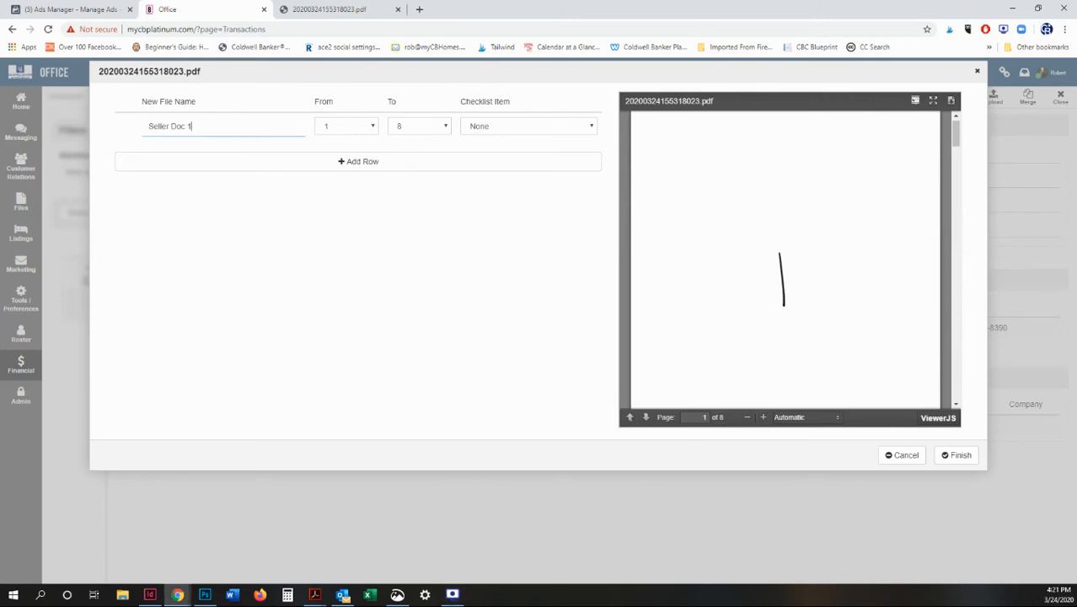
mouse_move(199, 222)
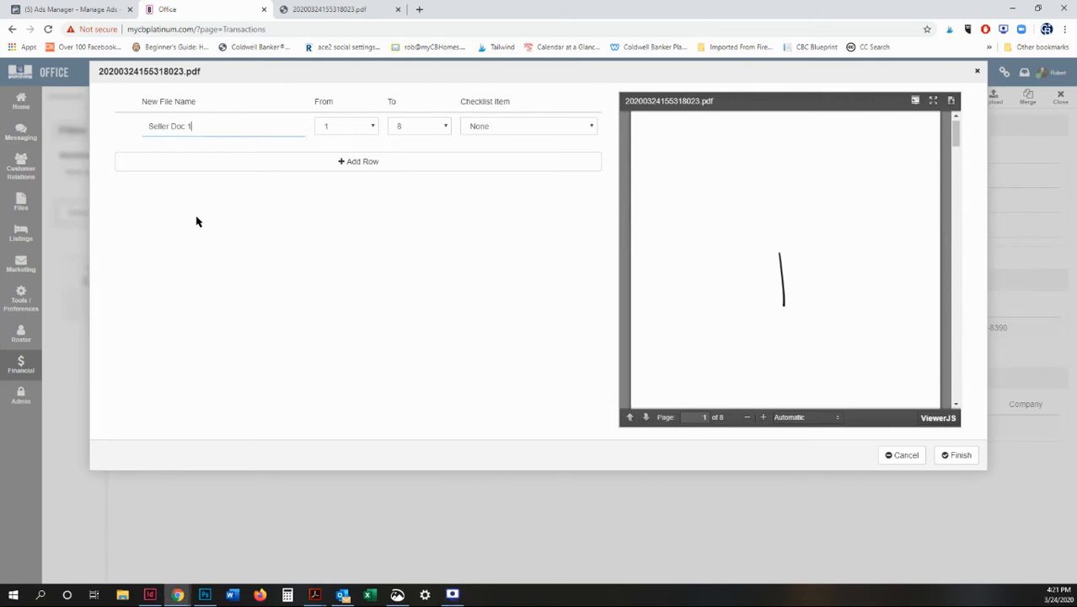
click(419, 125)
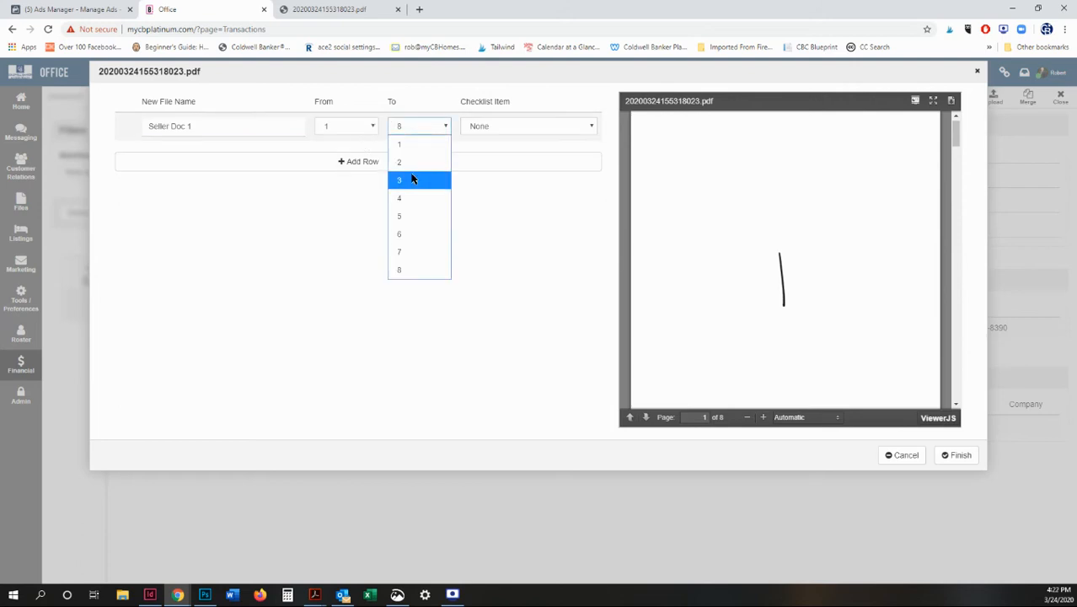
click(398, 178)
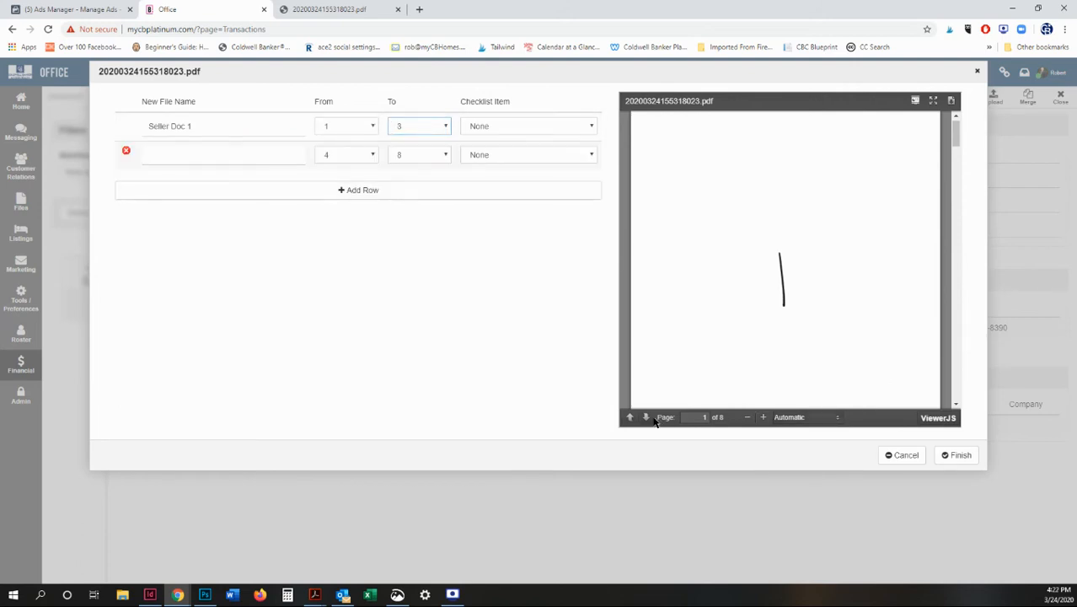
mouse_move(679, 409)
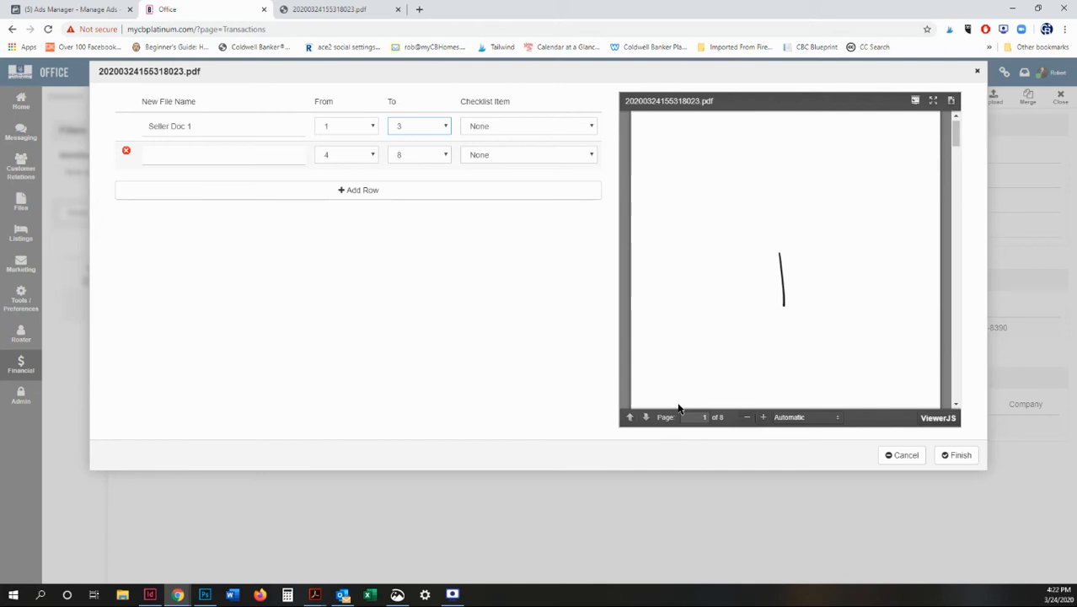
click(646, 417)
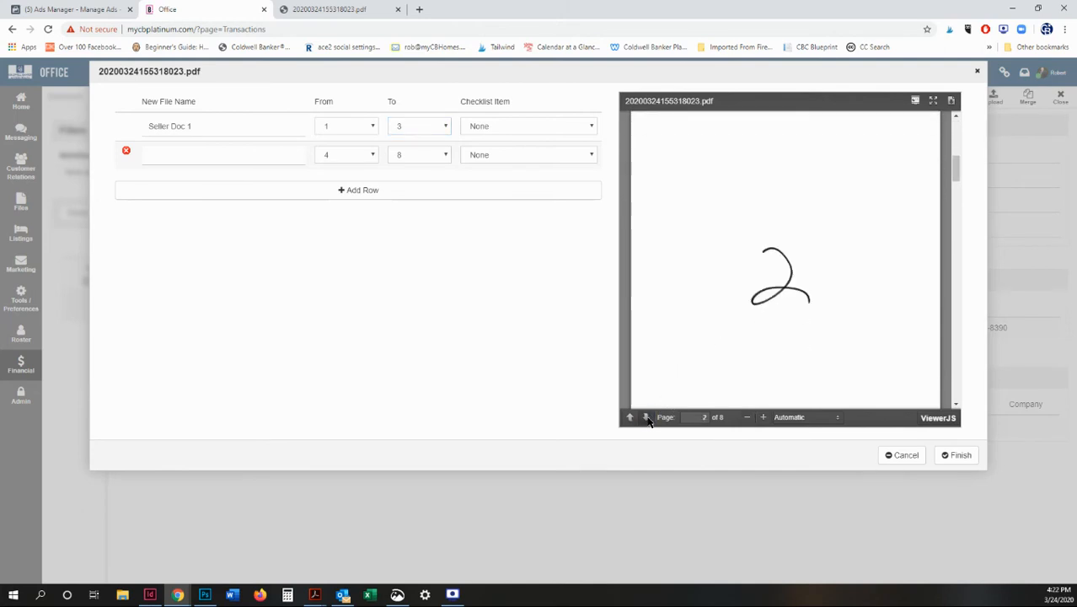
click(647, 416)
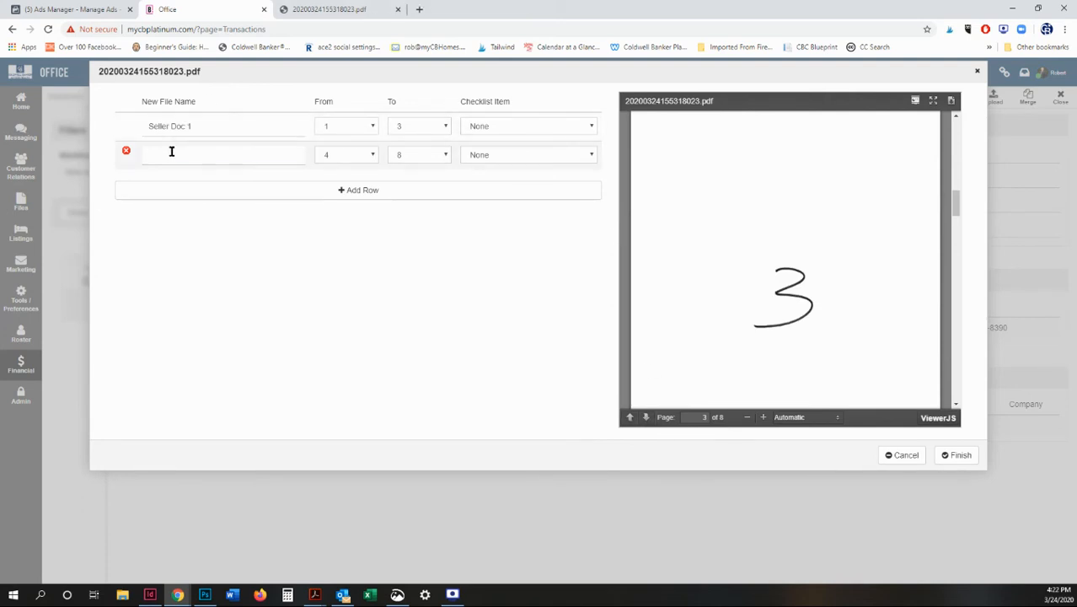
Define Seller Doc 2 for pages 4–6 and add a third row named Seller Doc 3 for pages 7–8
text(Selle)
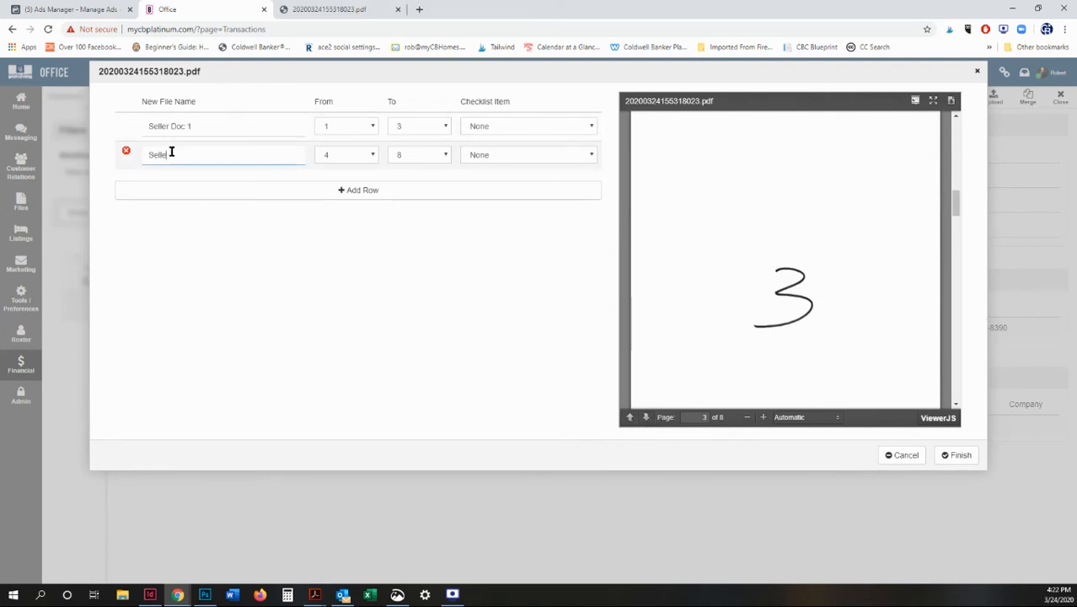
text(Doc 2)
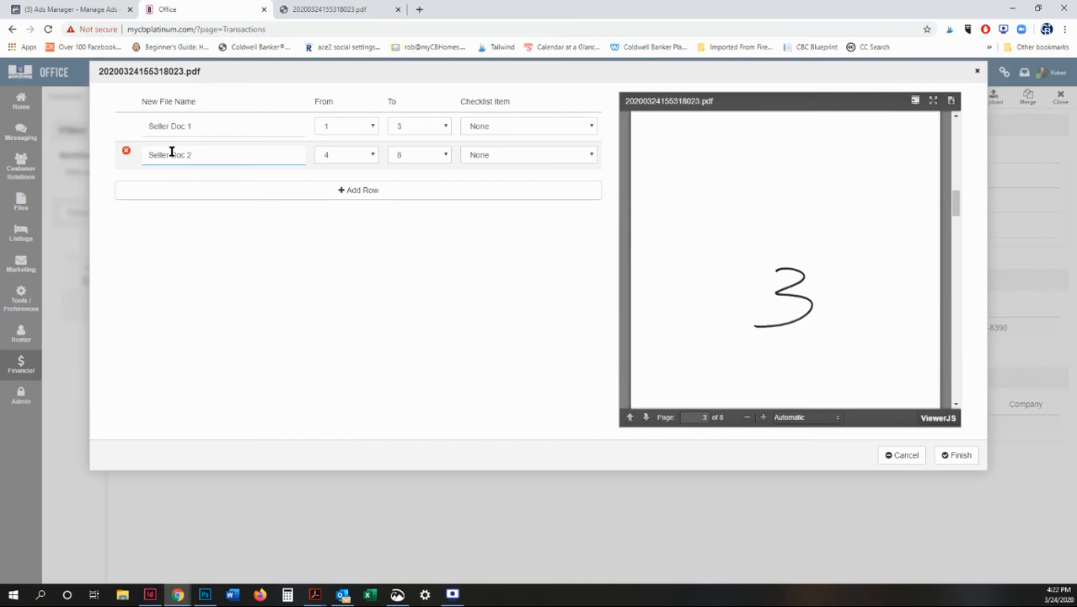
mouse_move(339, 162)
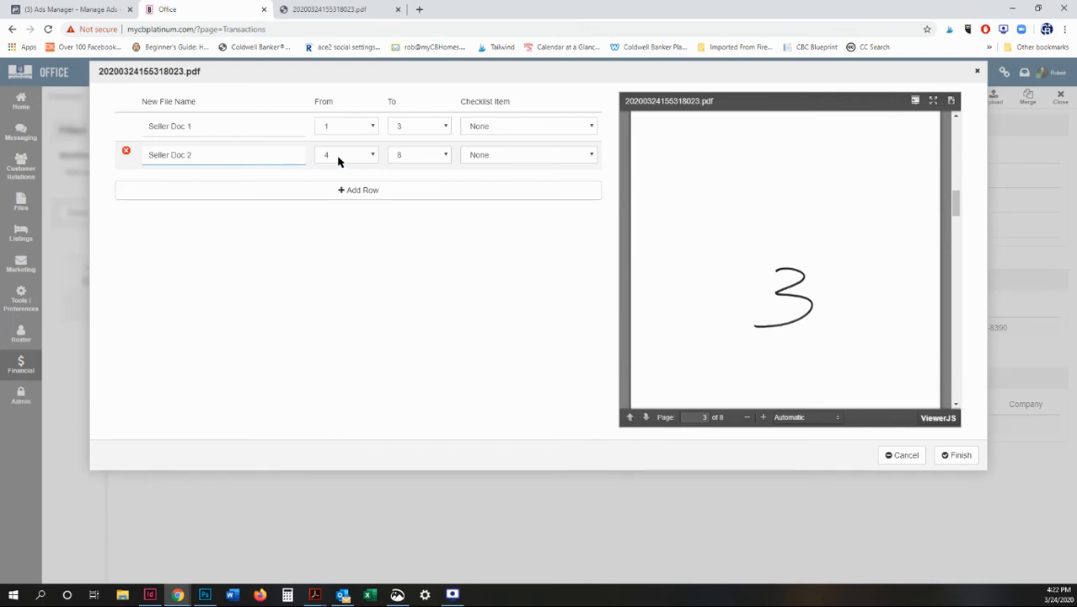
click(418, 155)
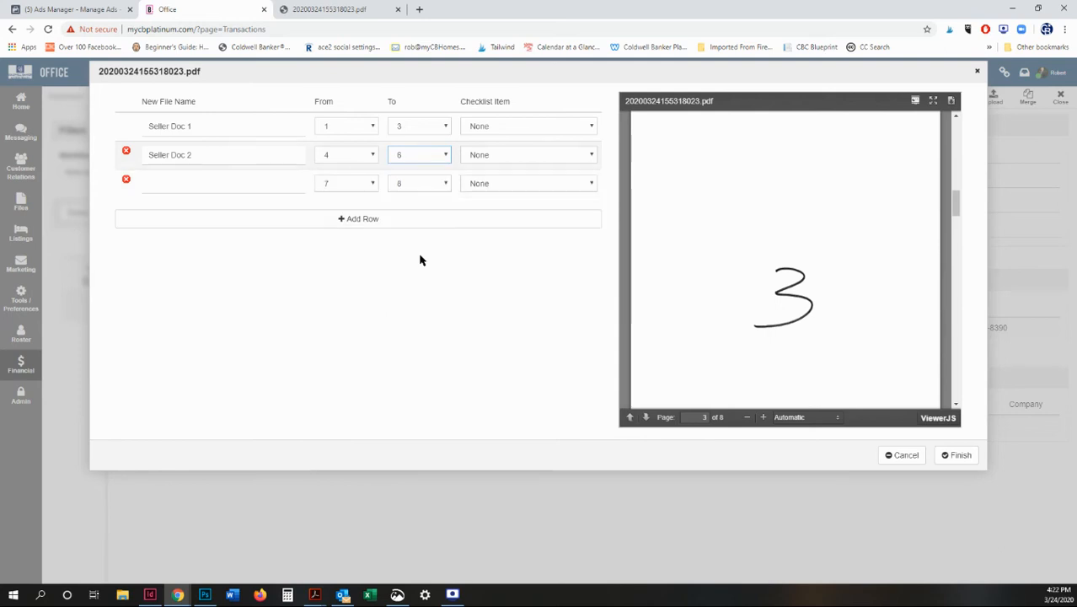
click(213, 182)
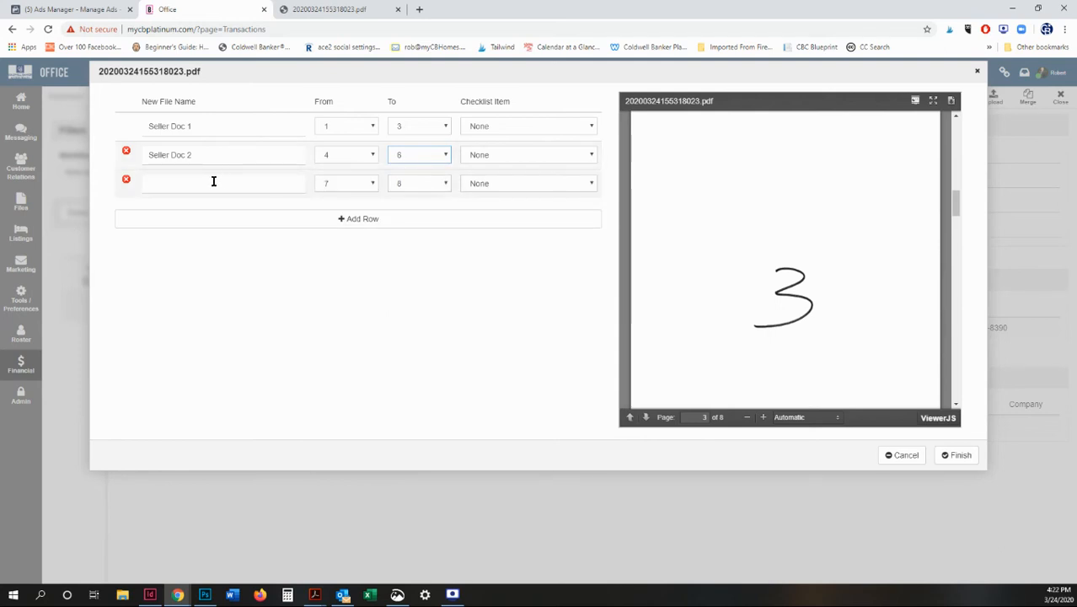
click(223, 182)
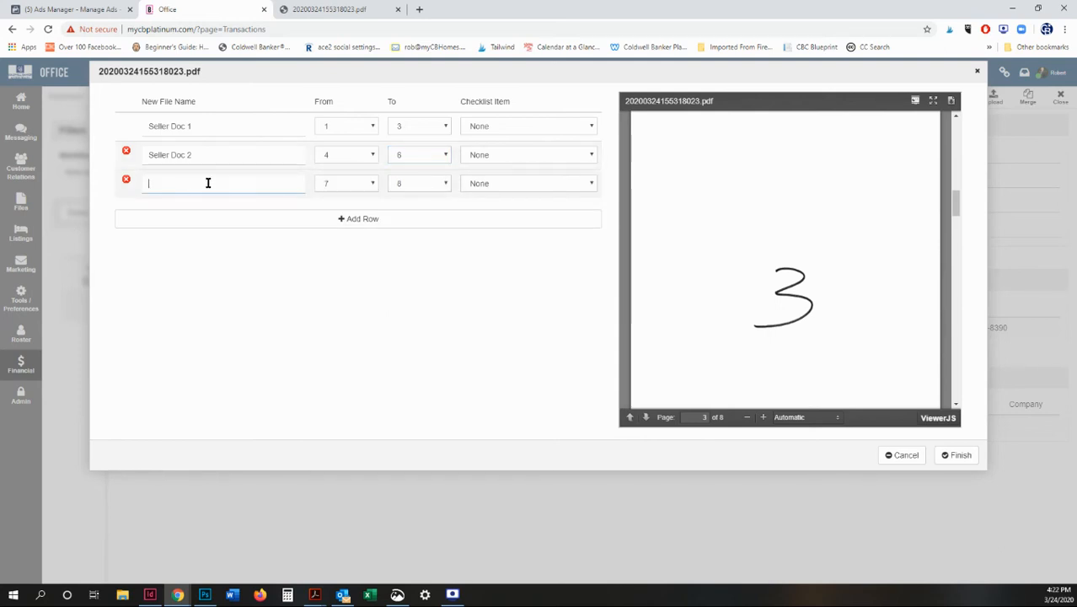
text(Seller Doc 3)
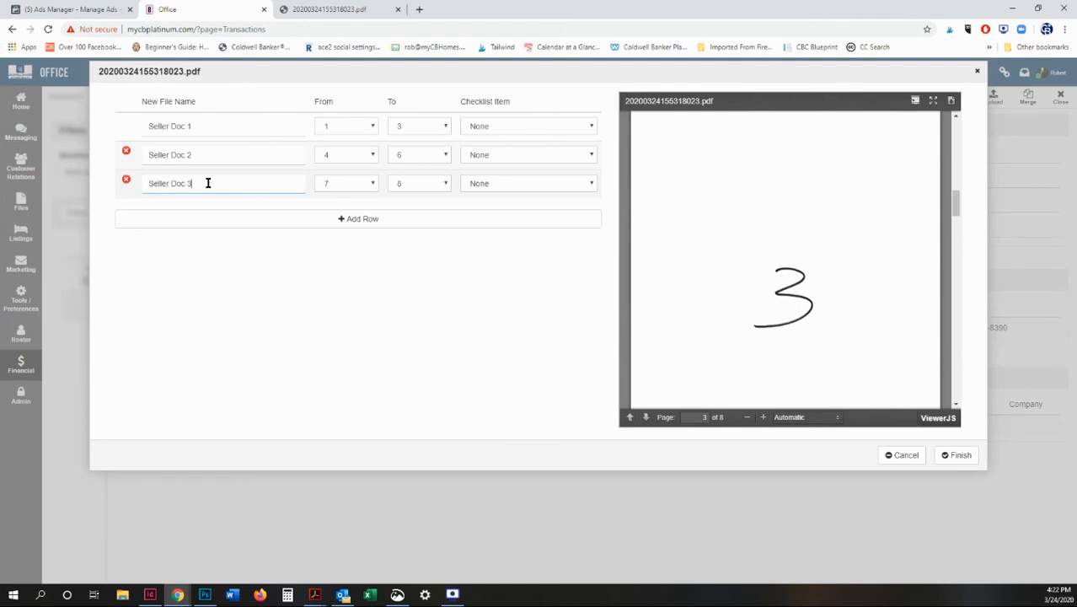
mouse_move(407, 187)
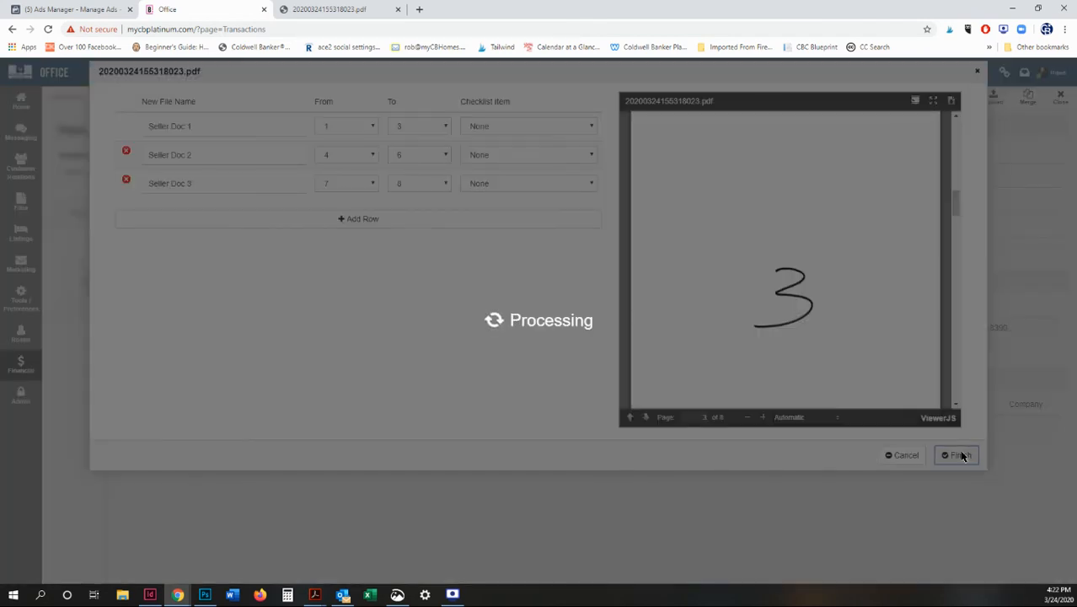
Finish the split and view Seller Doc 1, 2 and 3 in turn to check their pages
click(957, 455)
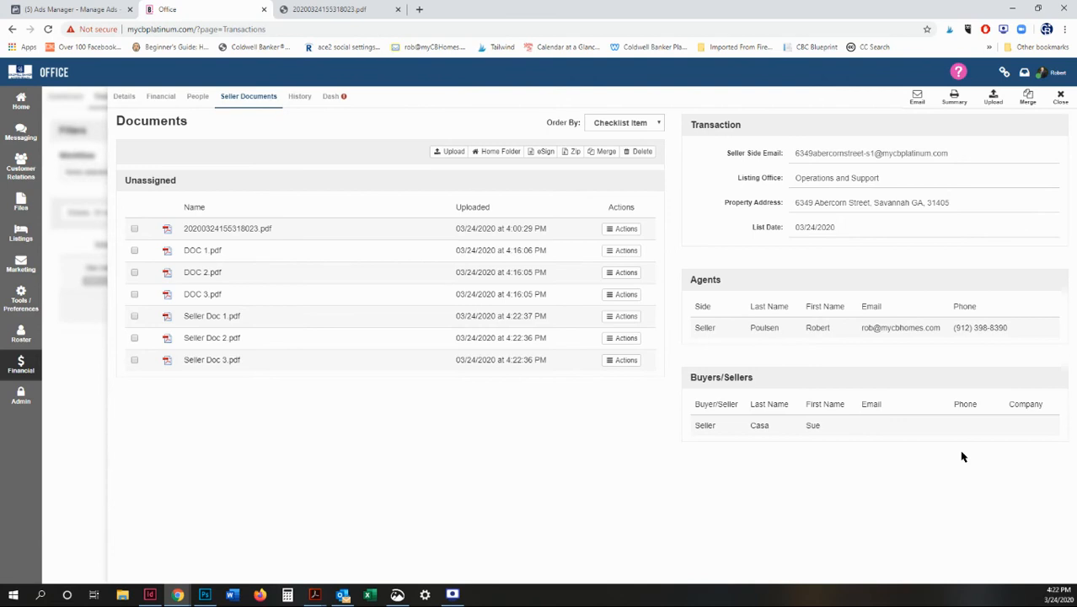
mouse_move(383, 276)
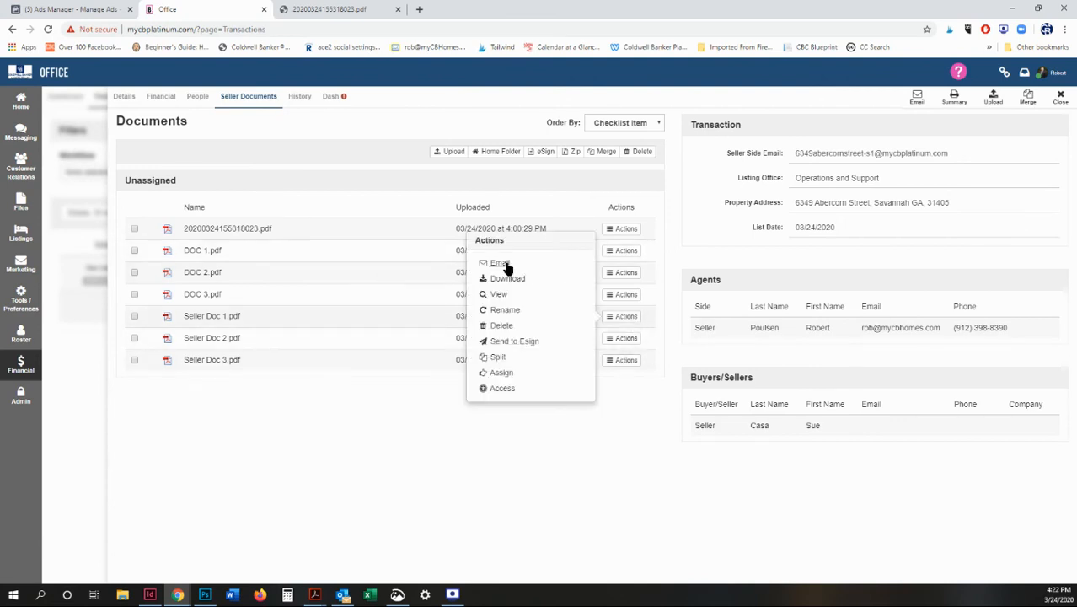
click(499, 293)
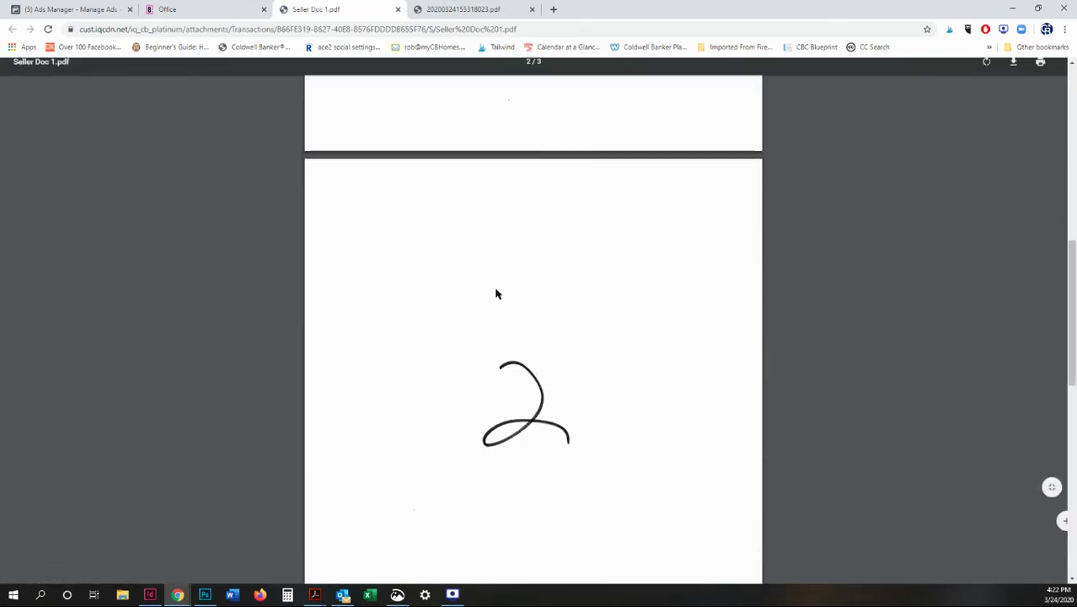
scroll(down, 3)
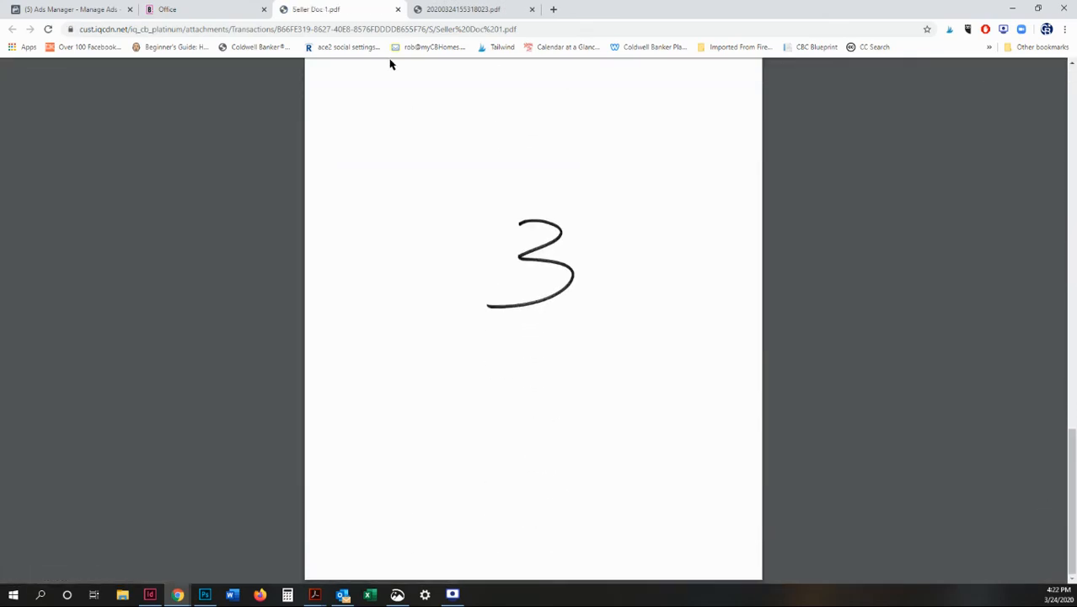
click(203, 10)
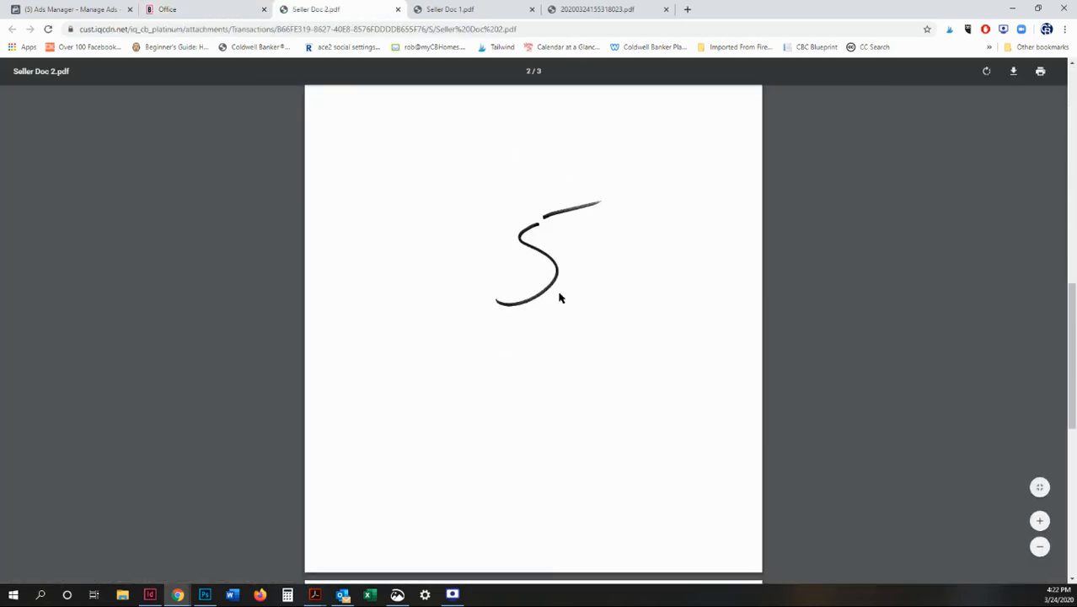
scroll(down, 3)
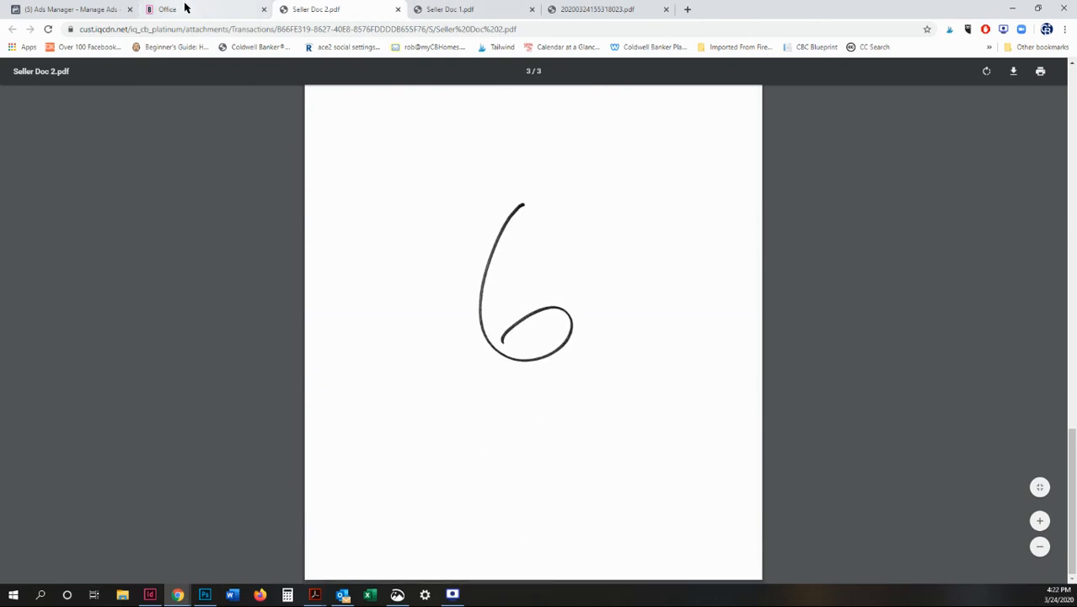
click(167, 10)
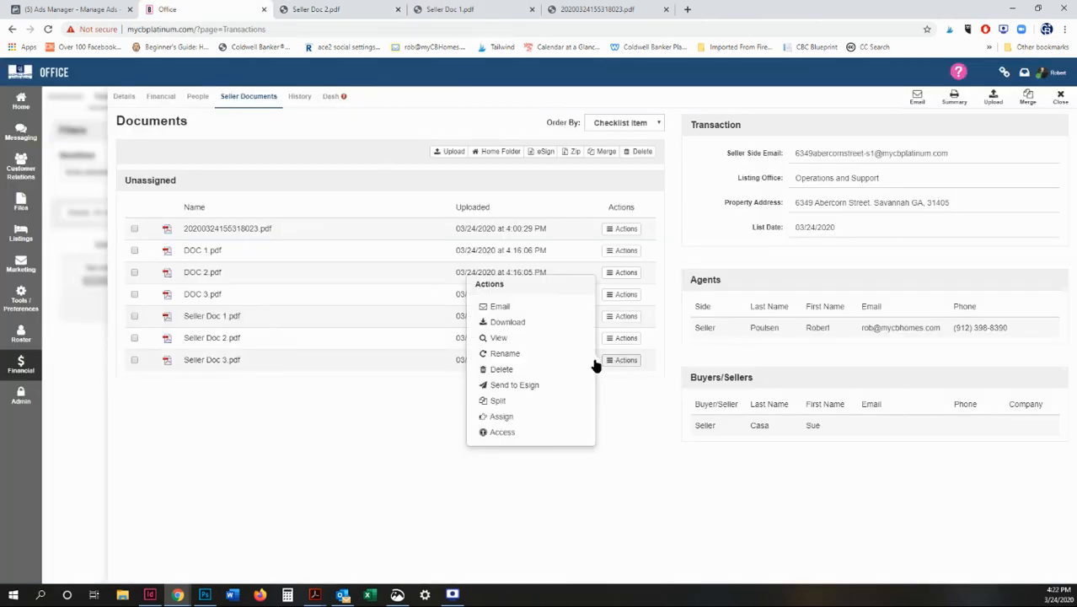
click(499, 337)
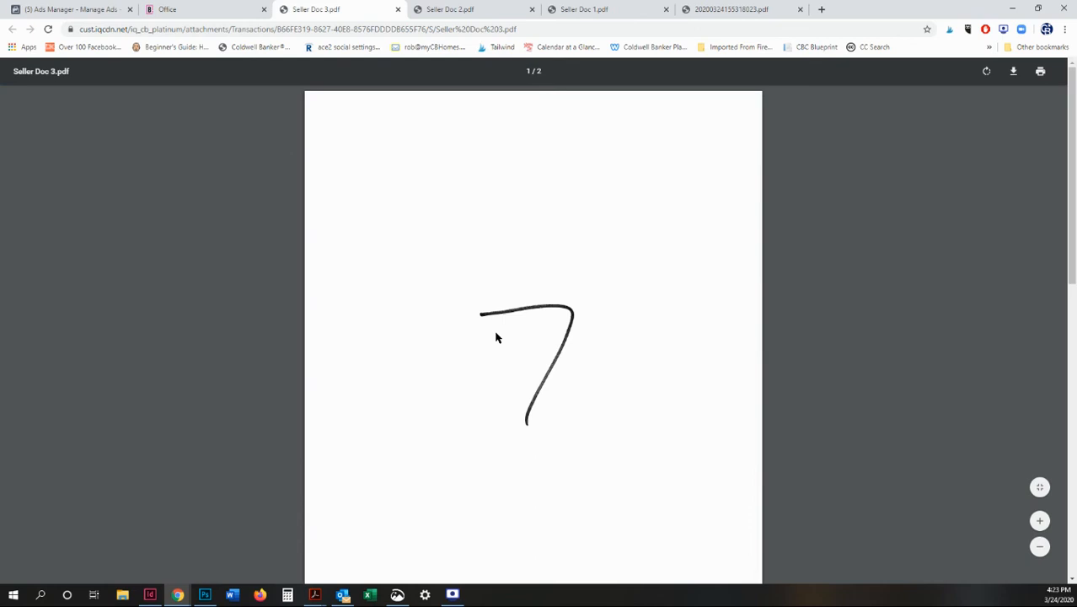
scroll(down, 3)
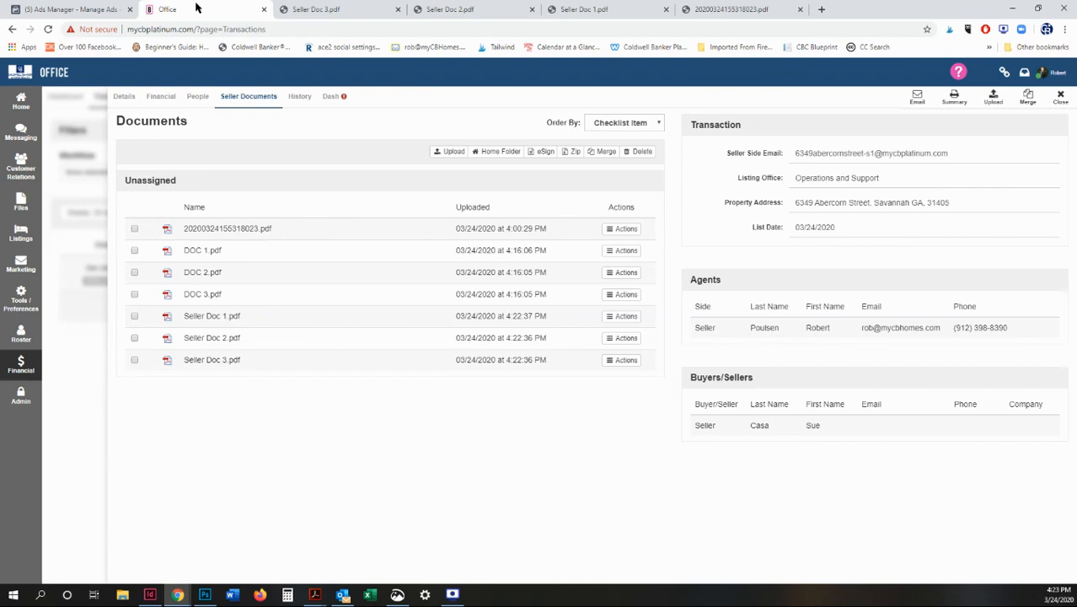
mouse_move(560, 182)
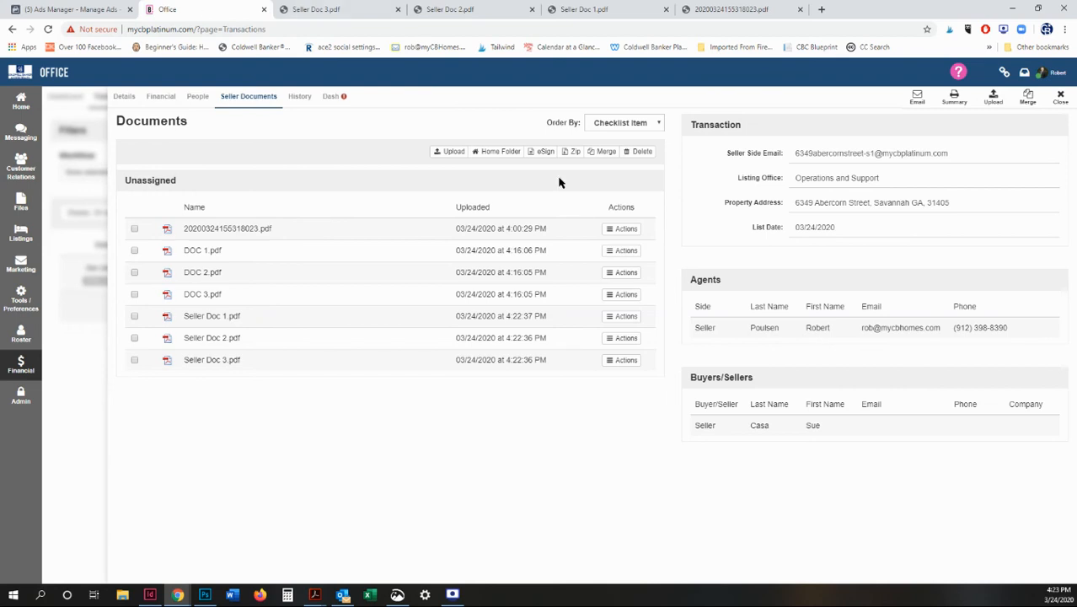
click(620, 316)
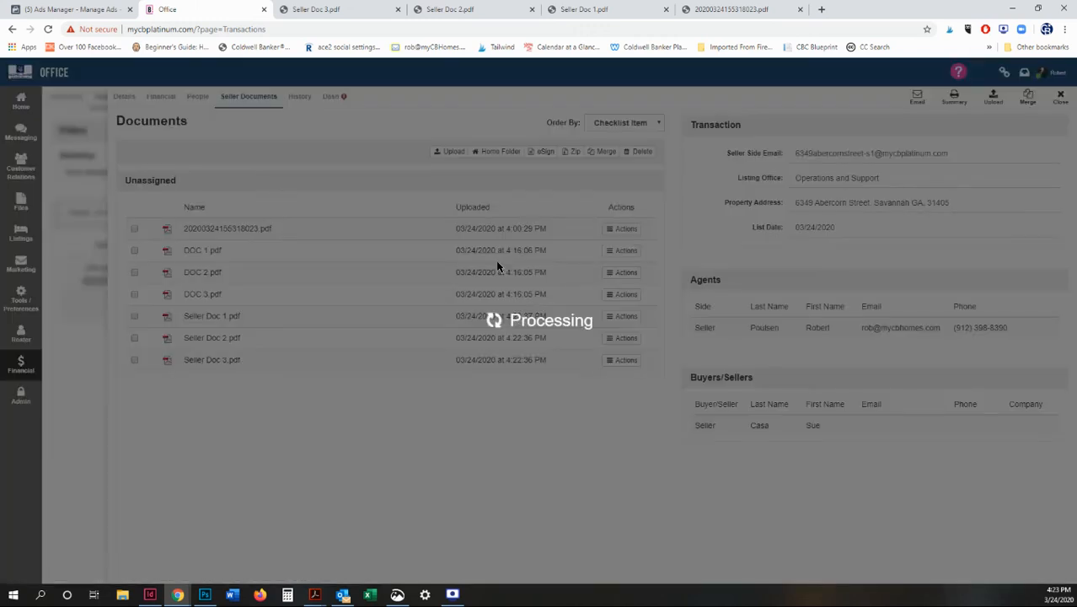
click(917, 95)
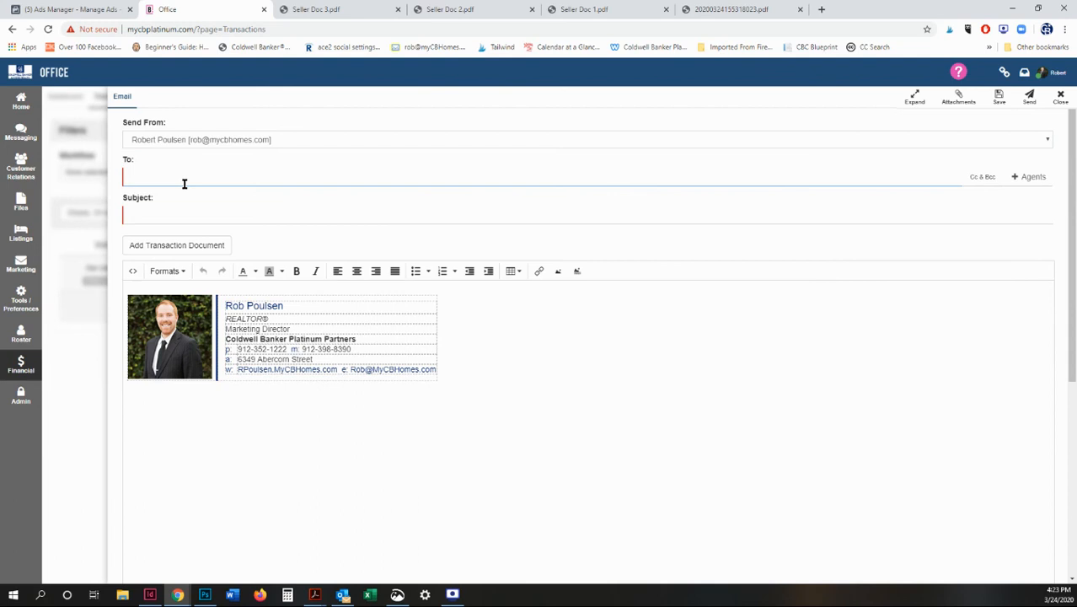
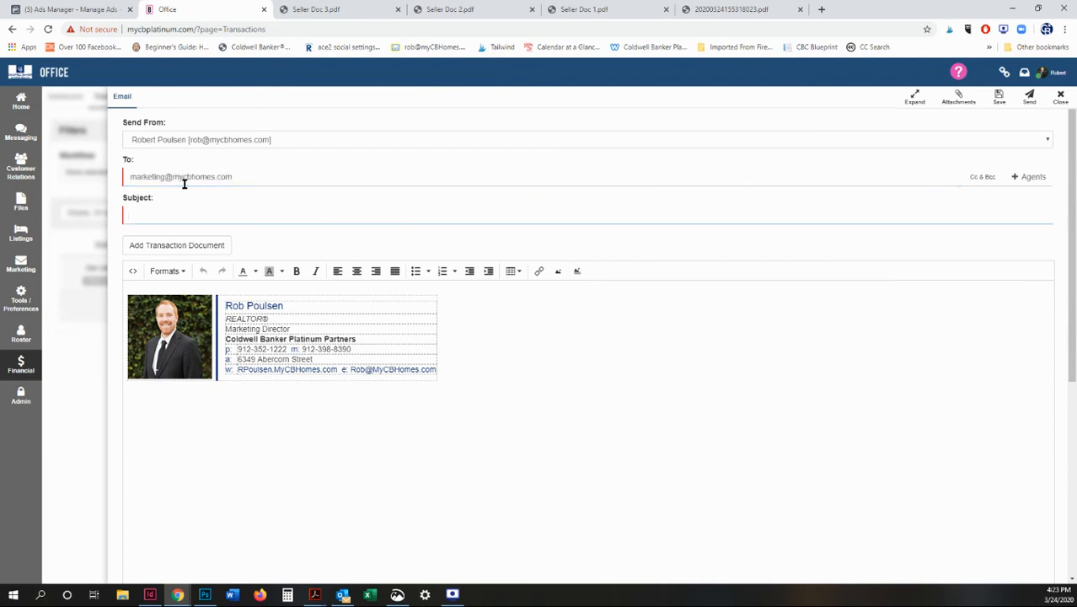
text(seller)
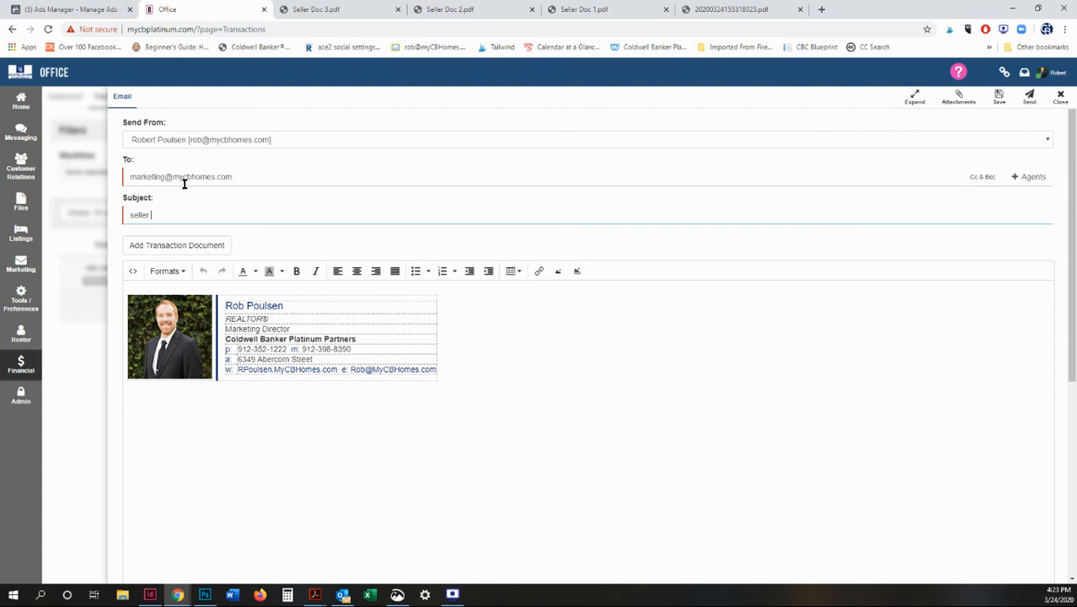
text(Docs)
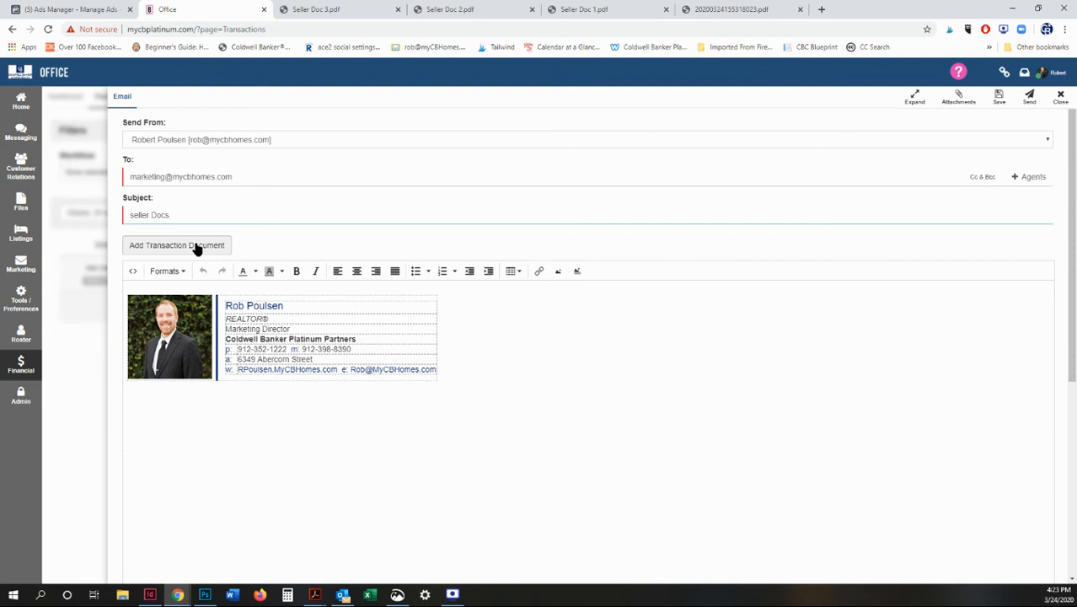
mouse_move(576, 270)
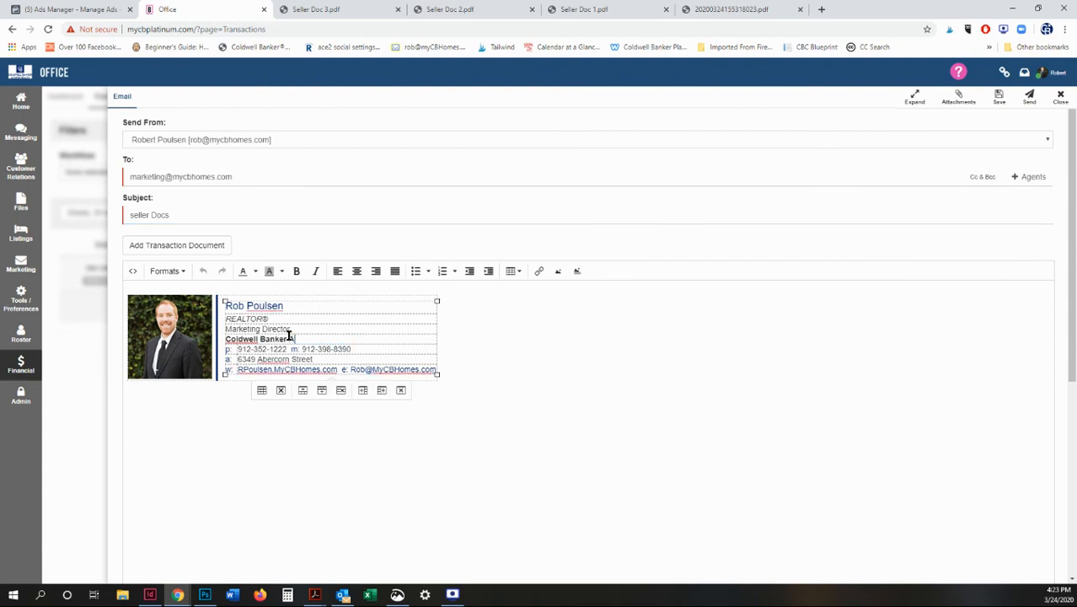
Change the signature brokerage to Coldwell Banker Access Realty and send the email
text(Access Realty)
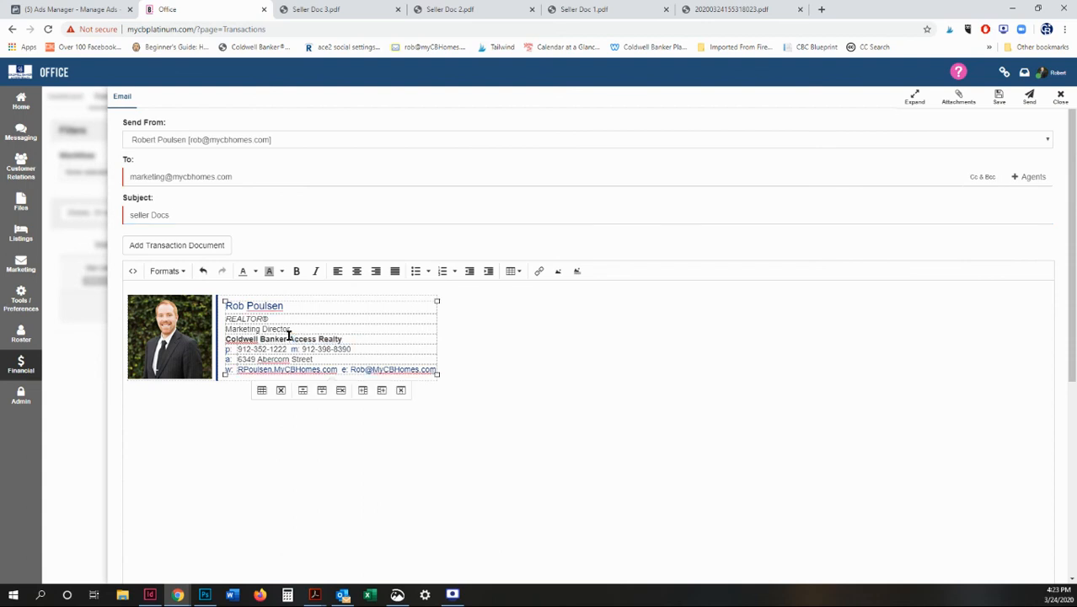
click(1028, 96)
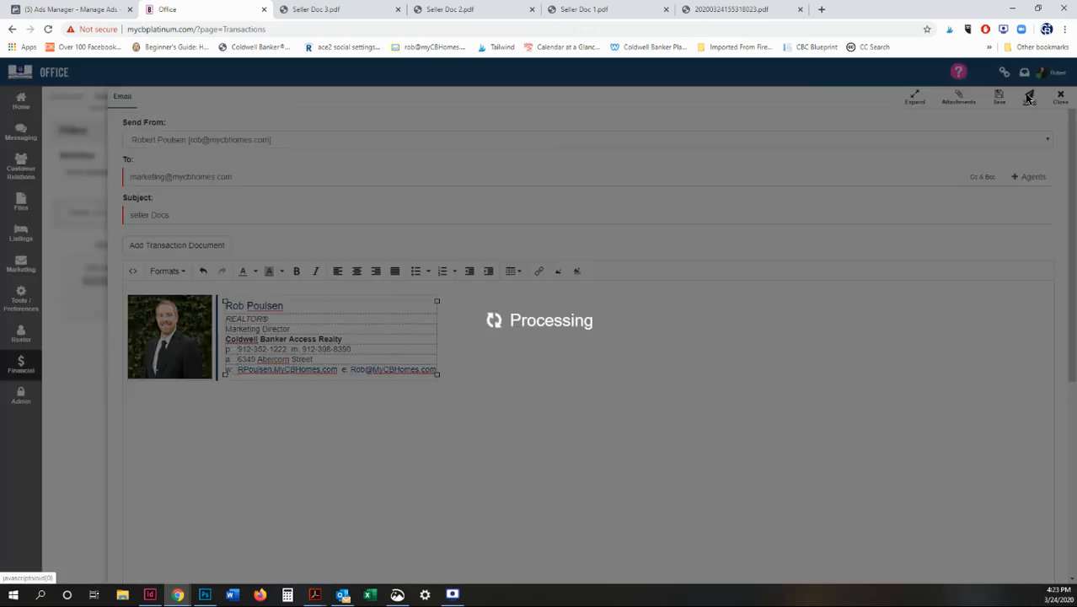
click(998, 96)
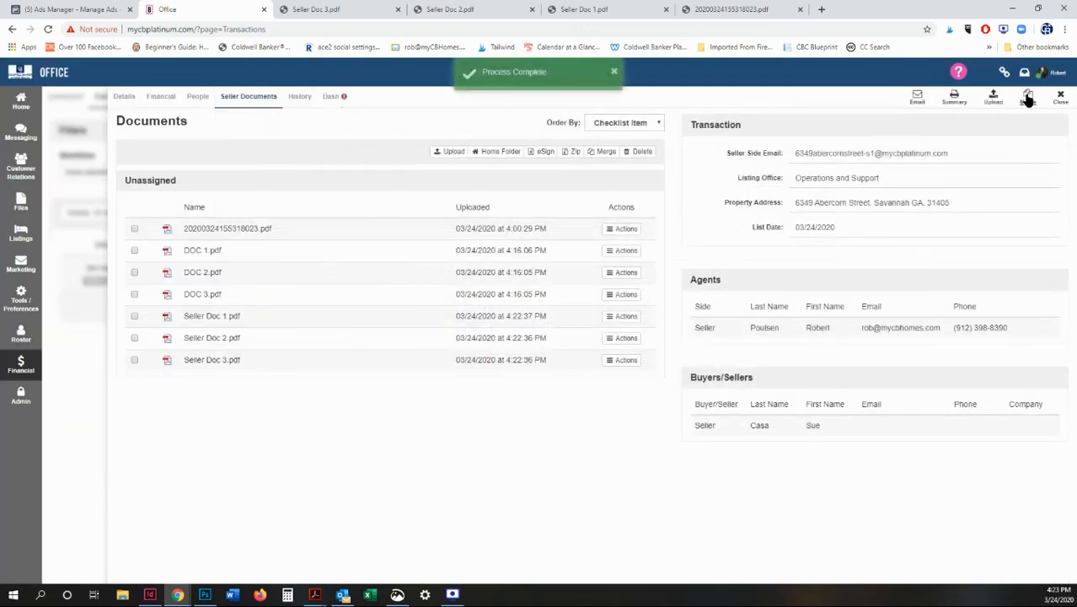